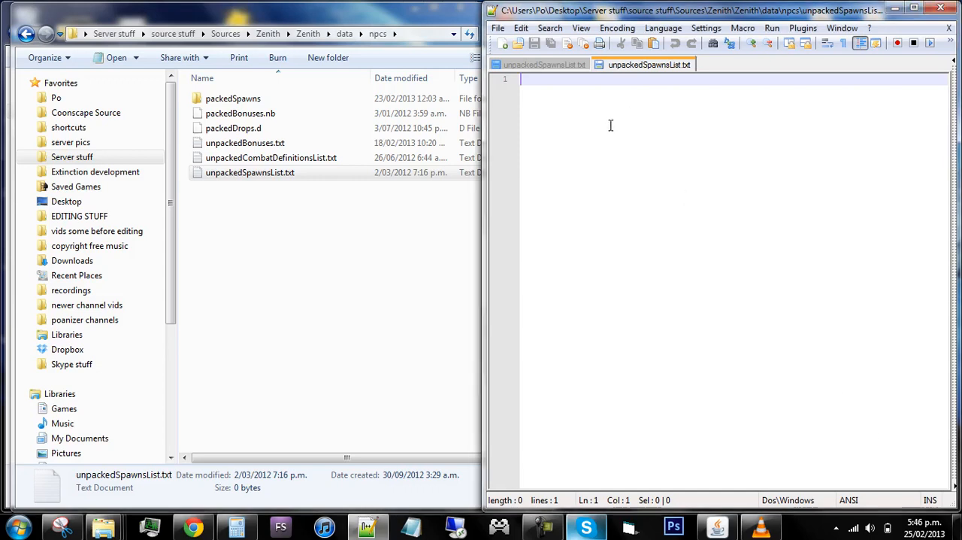
mouse_move(705, 75)
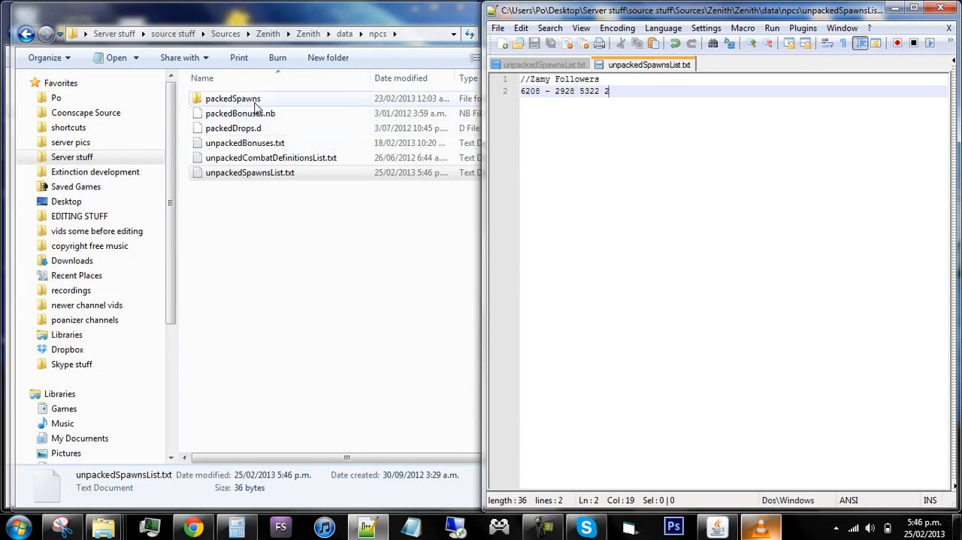
Back up packedSpawns as 'packedSpawns - Copy', remove the original, and go up to the Zenith folder.
double_click(233, 100)
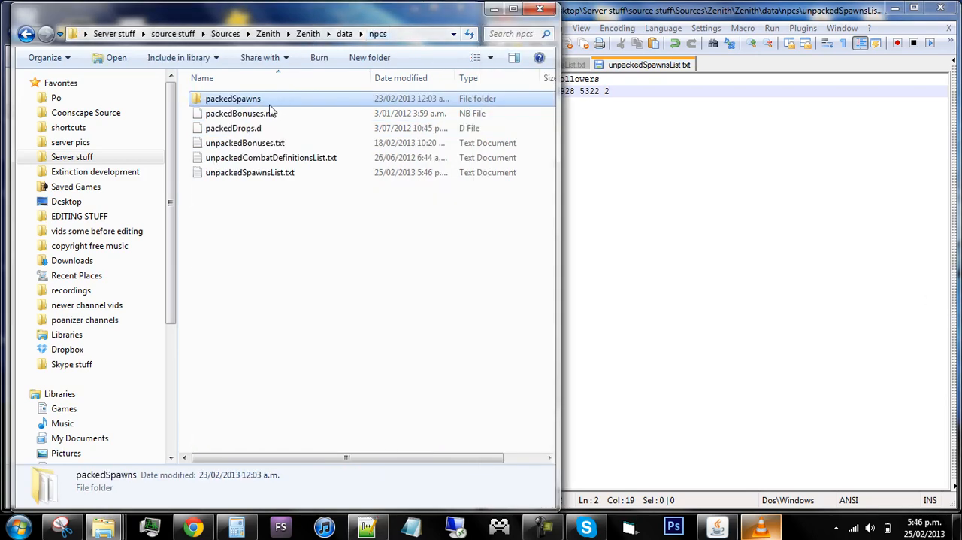
mouse_move(264, 113)
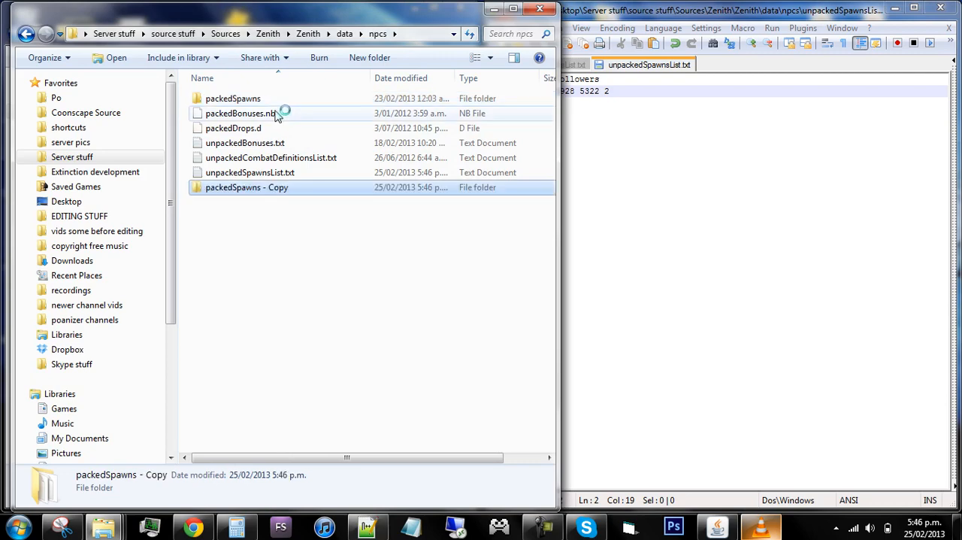
click(233, 99)
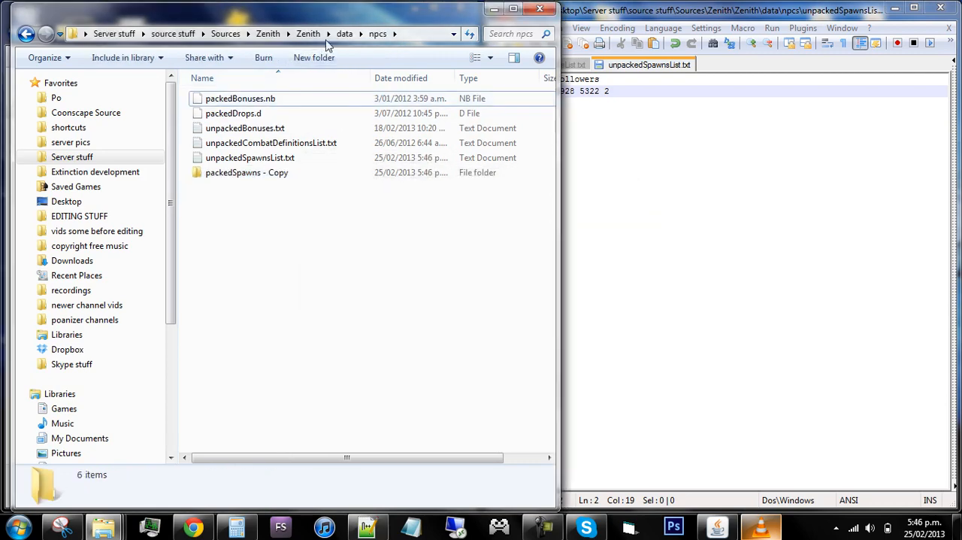
click(307, 33)
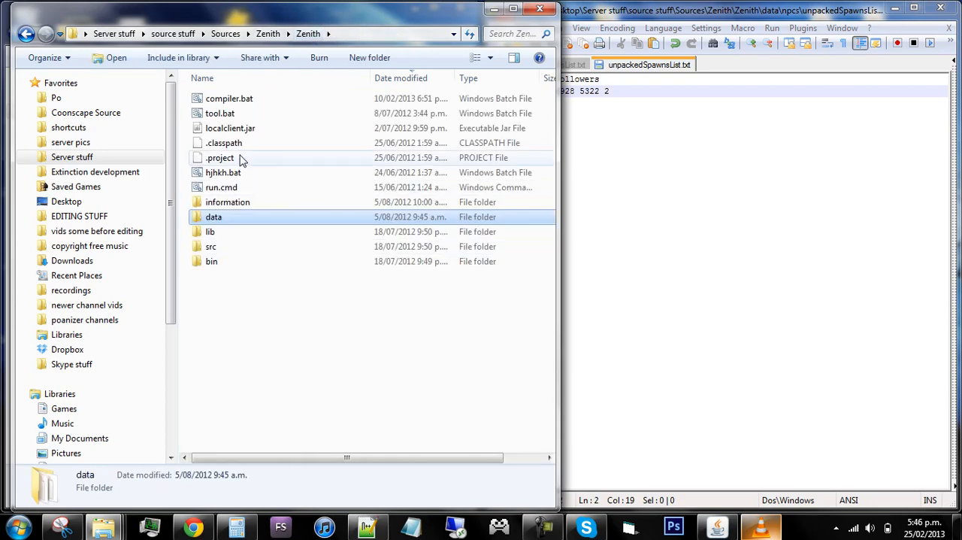
Run run.cmd until the launcher reports 'Initing Cache...', then return to the data folder.
double_click(221, 187)
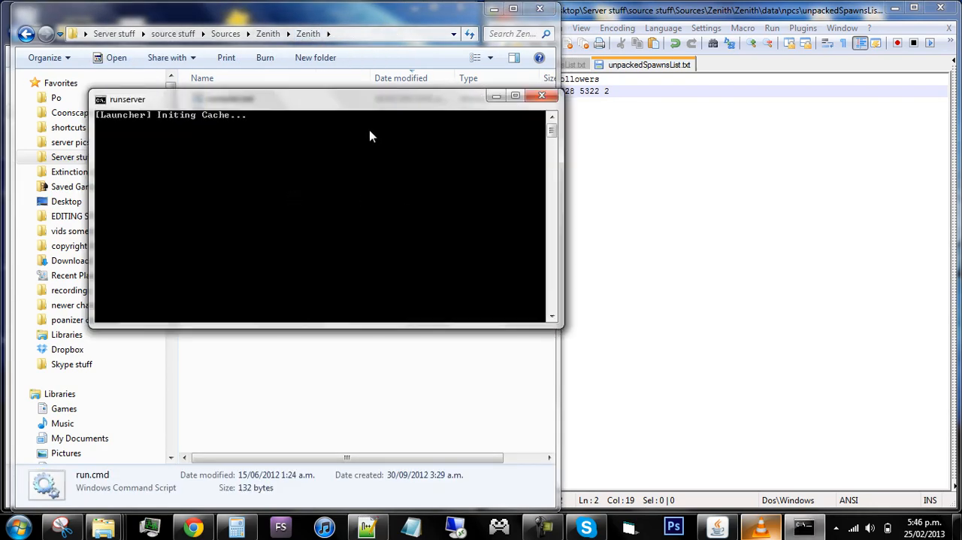
right_click(368, 135)
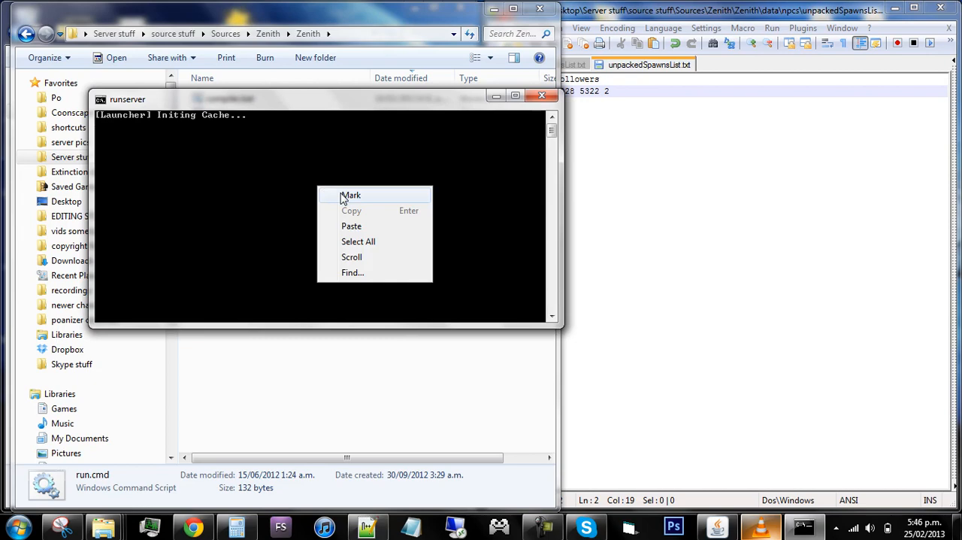
click(350, 195)
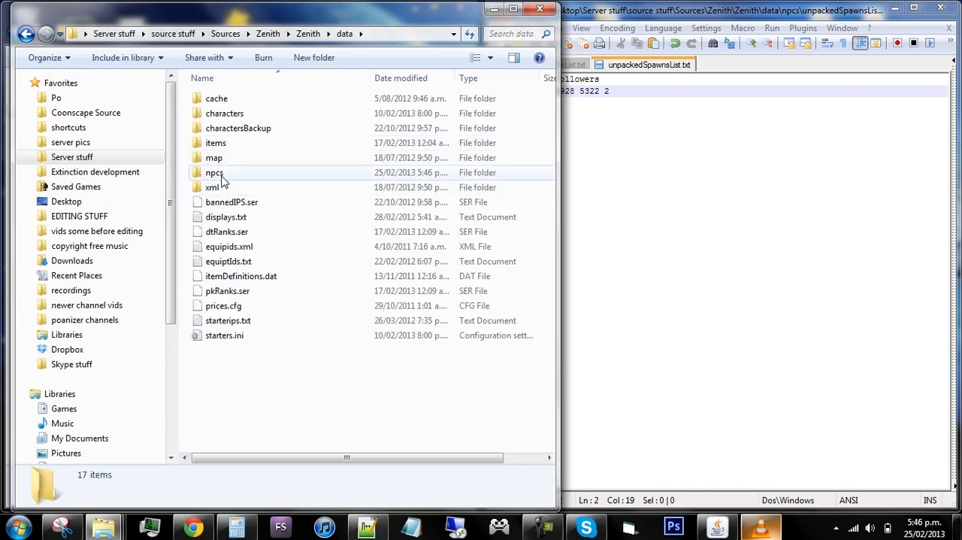
Copy the new 11603.ns from npcs/packedSpawns into 'packedSpawns - Copy' beside the older 11602.ns.
double_click(213, 171)
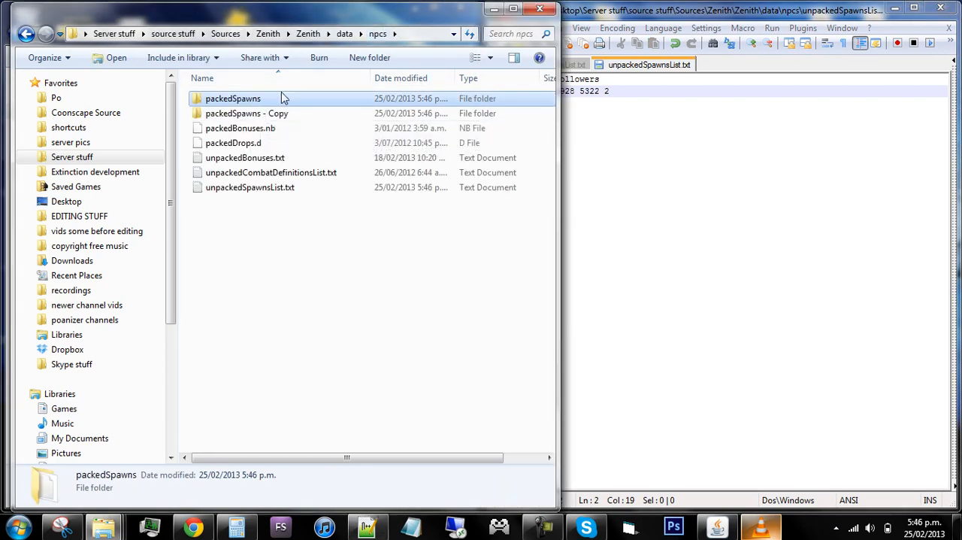
double_click(231, 99)
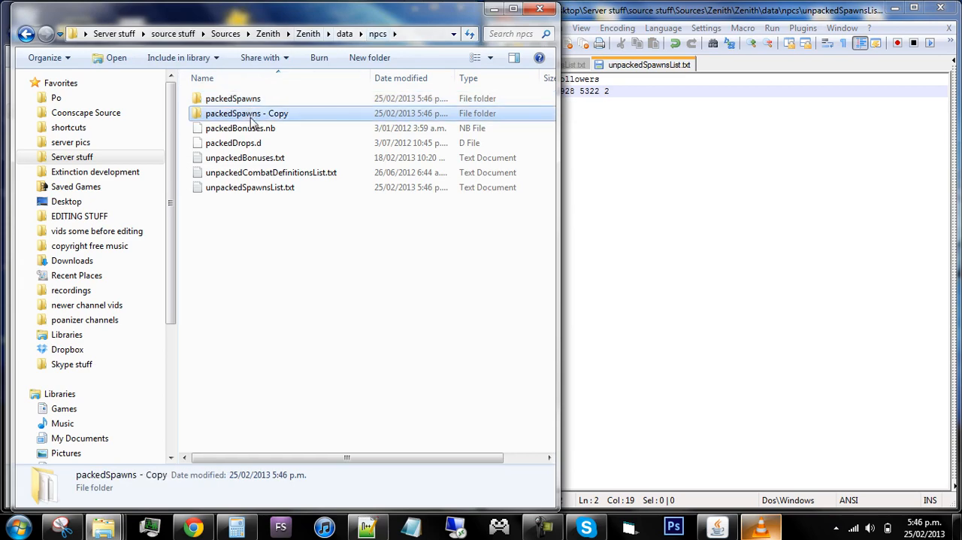
double_click(247, 112)
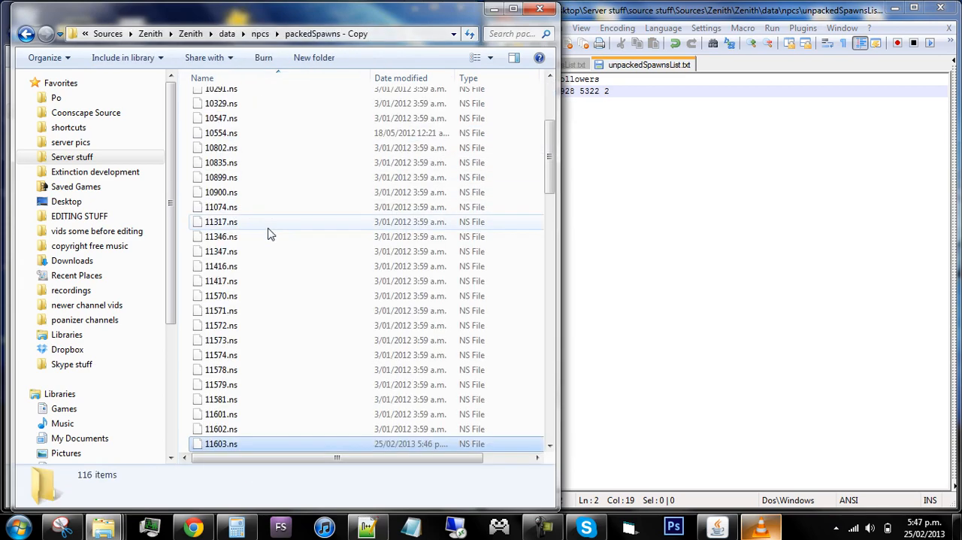
click(221, 257)
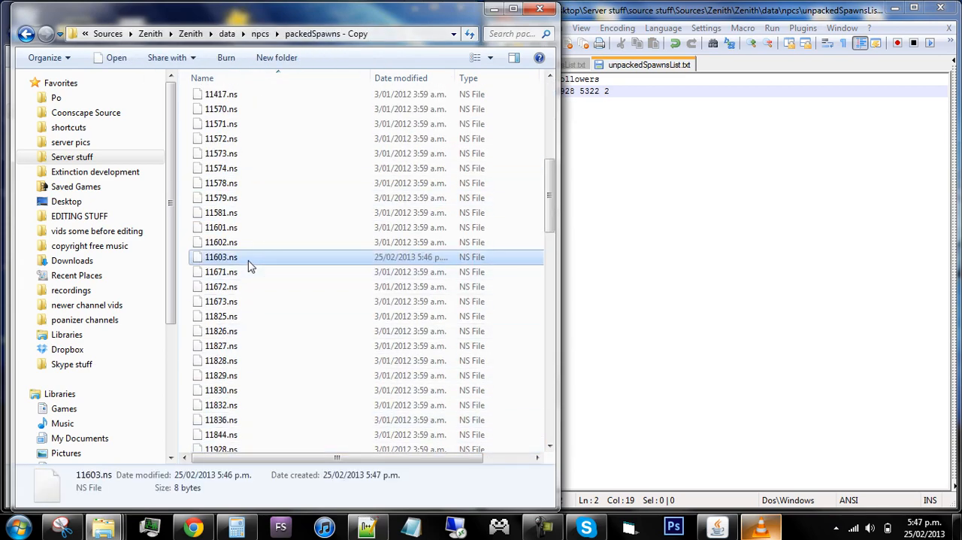
mouse_move(228, 257)
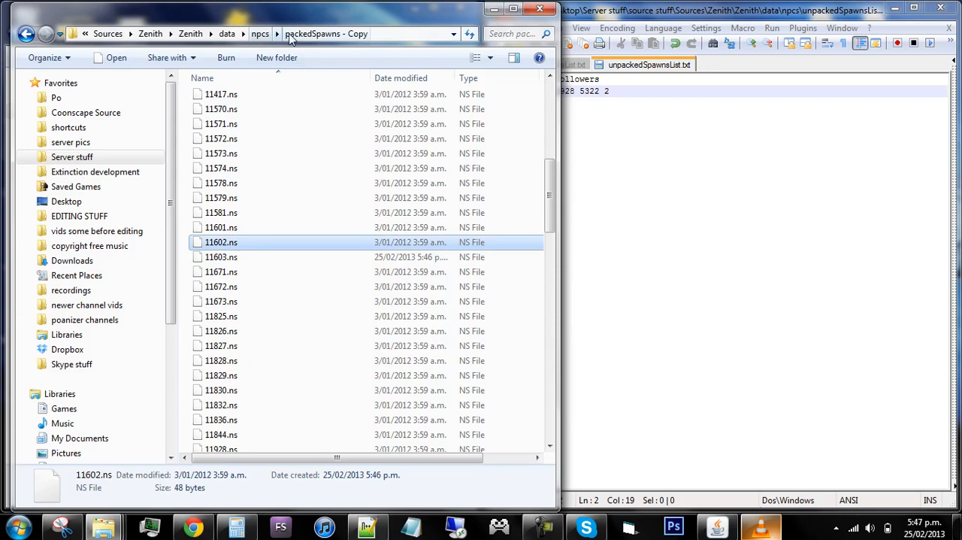
click(260, 34)
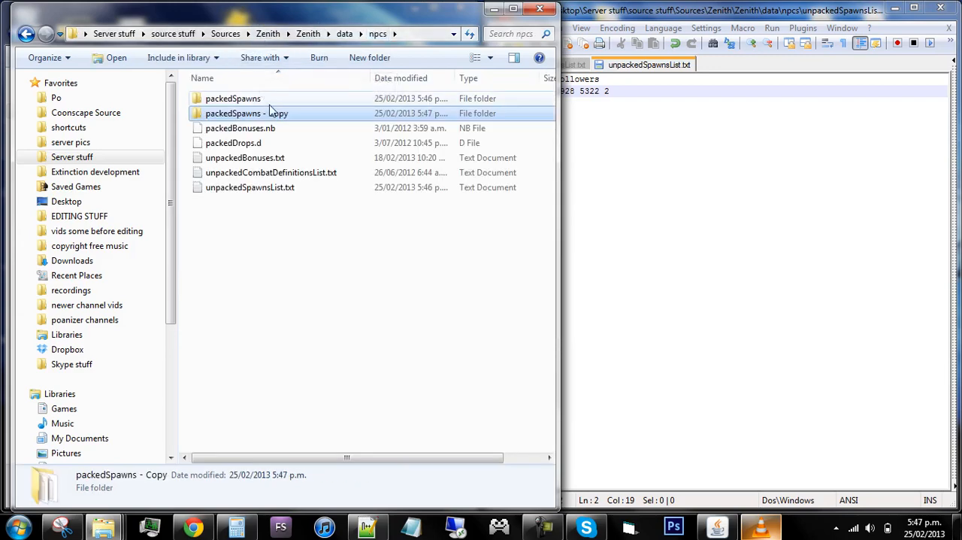
mouse_move(233, 99)
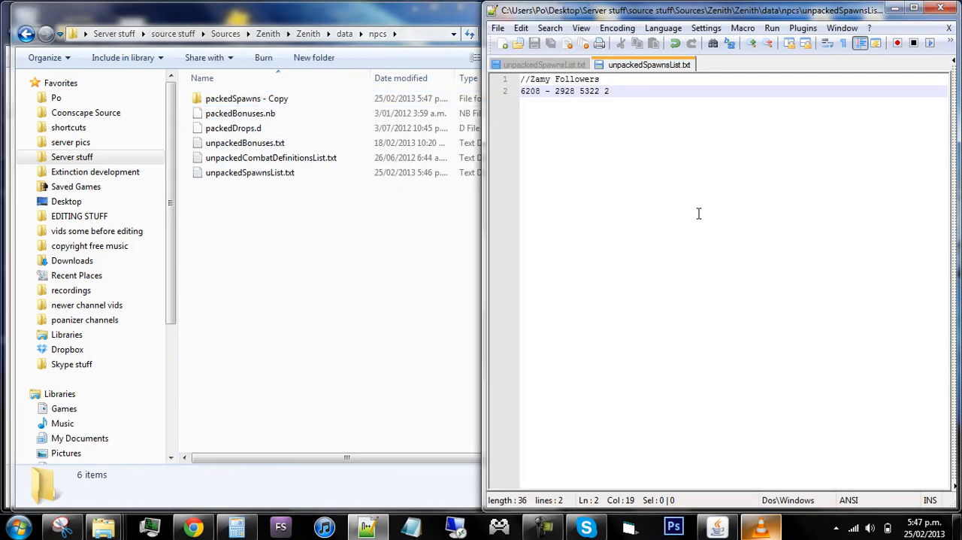
Delete the regenerated packedSpawns and rename 'packedSpawns - Copy' back to 'packedSpawns'.
key(ctrl+a)
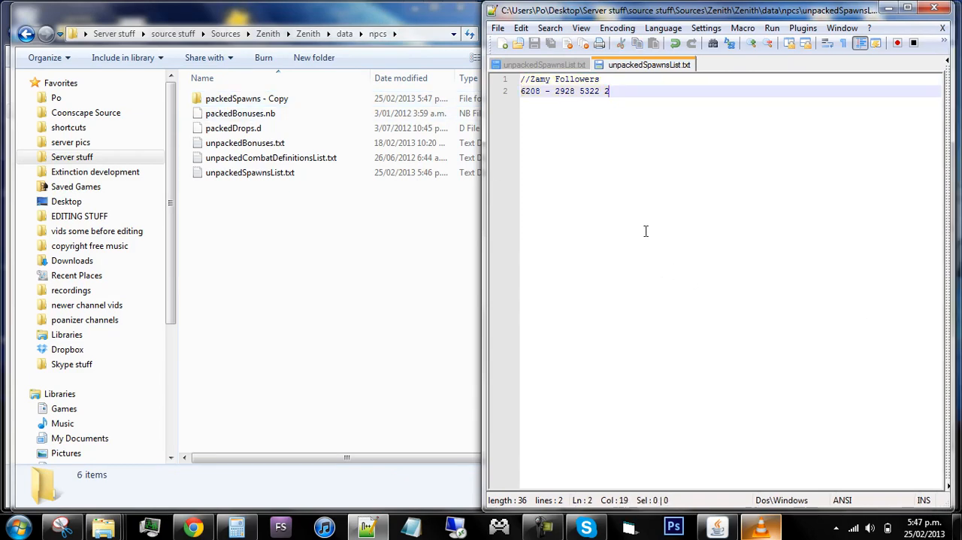
click(246, 99)
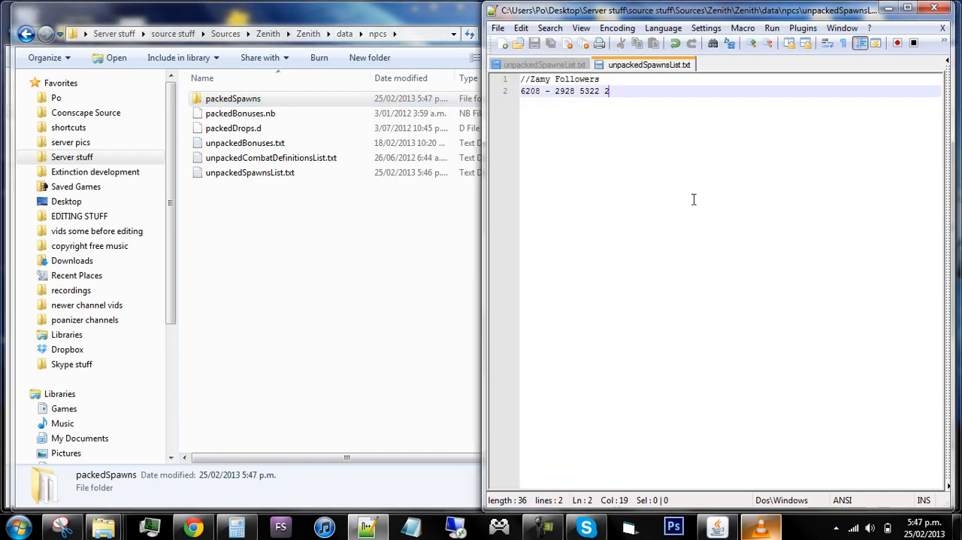
mouse_move(791, 322)
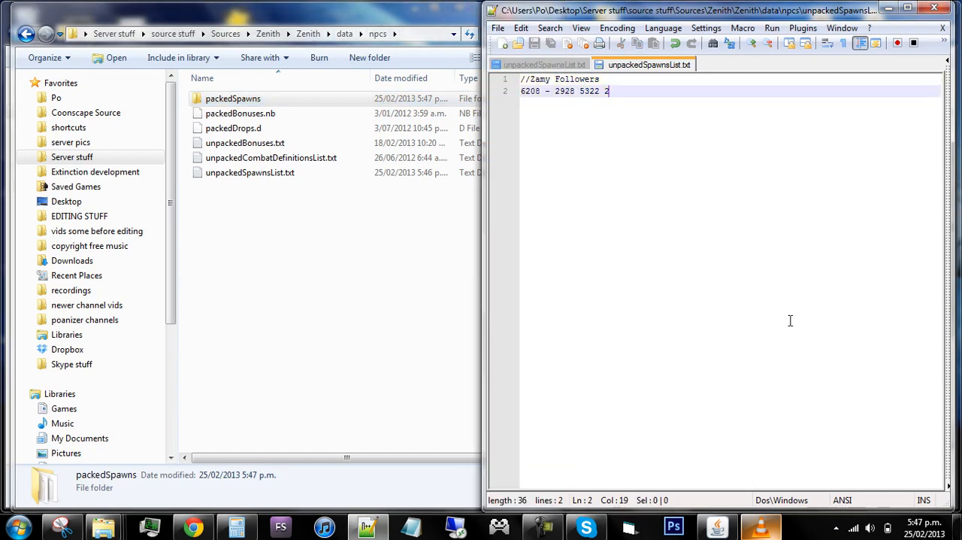
double_click(232, 100)
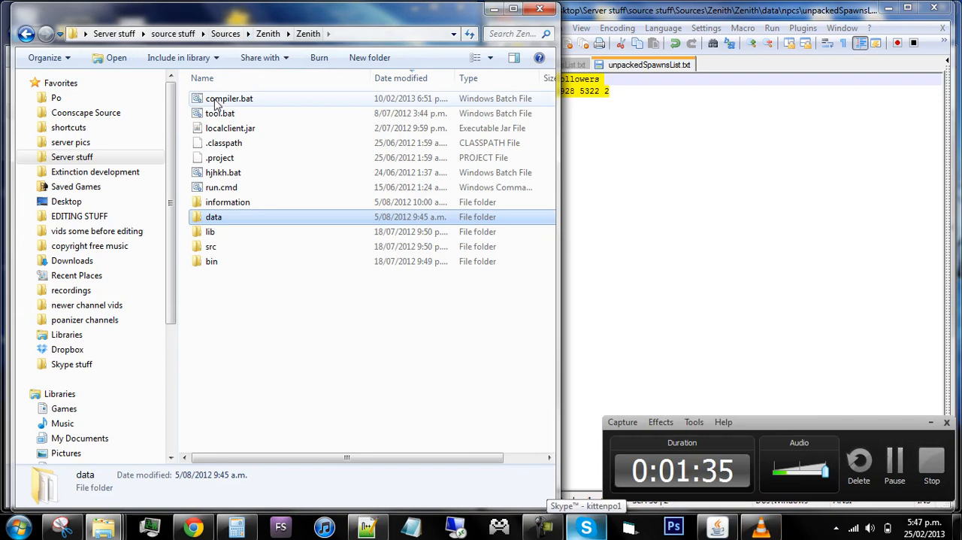
Open data > map and load unpackedSpawnsList.txt with its Jadinko object entries in Notepad++.
double_click(213, 217)
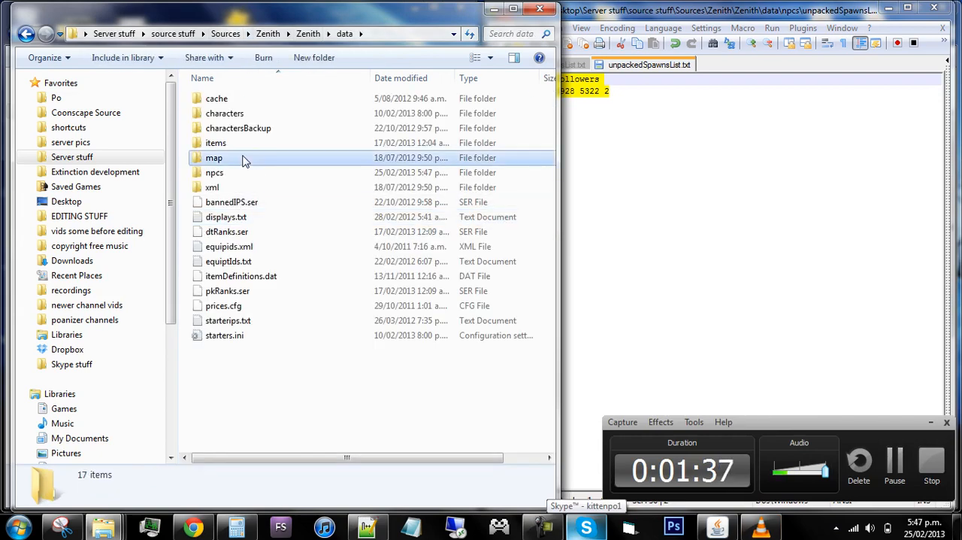
double_click(213, 157)
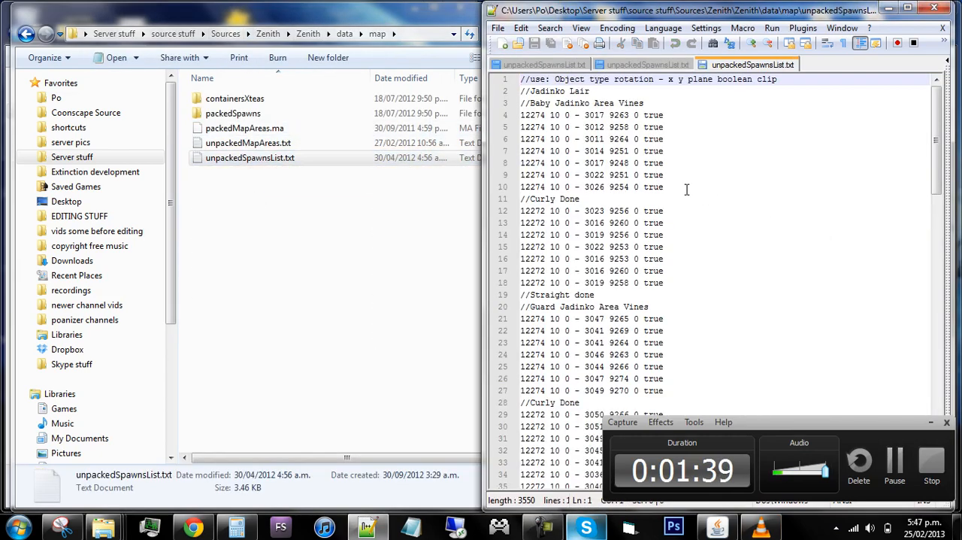